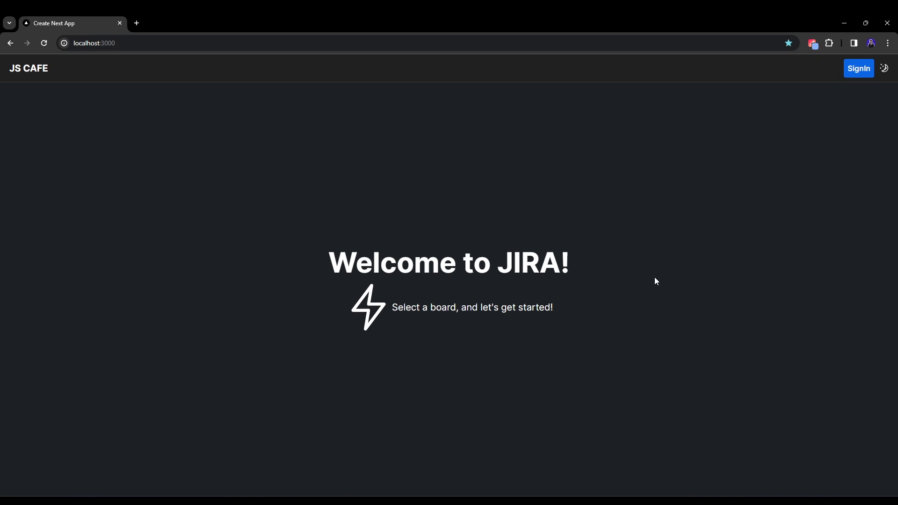
mouse_move(411, 59)
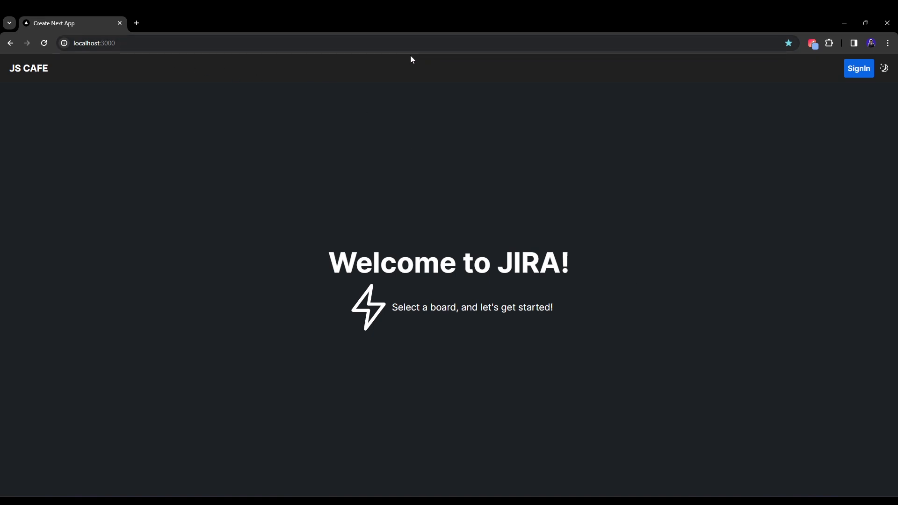
mouse_move(497, 253)
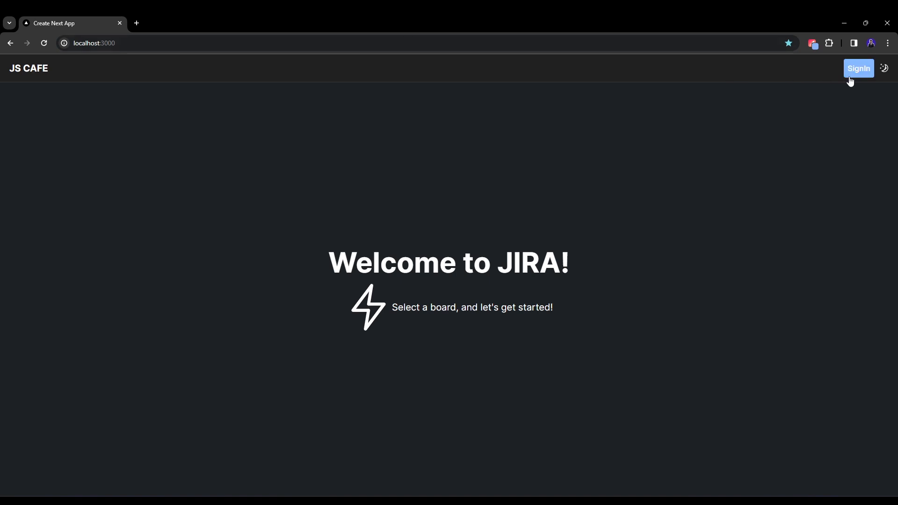
mouse_move(888, 69)
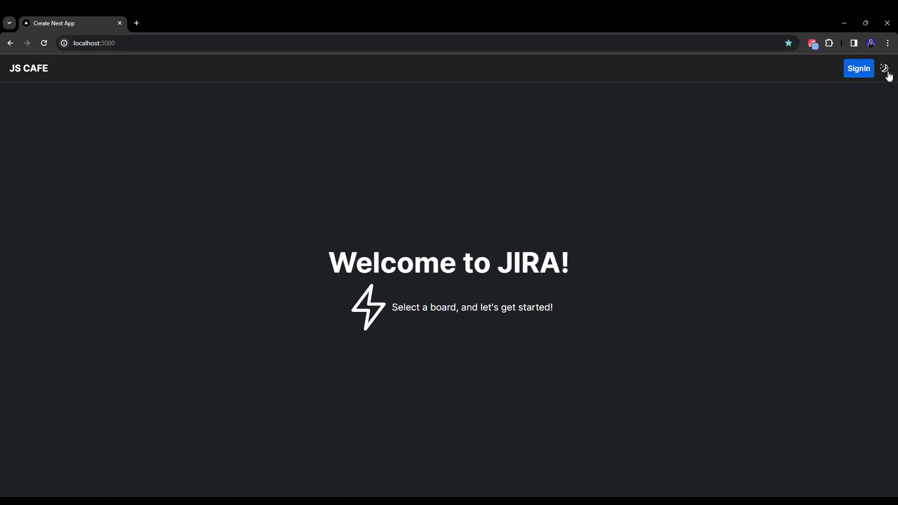
Sign in with an account so boards Sprint Board January and New Project appear.
left_click(884, 68)
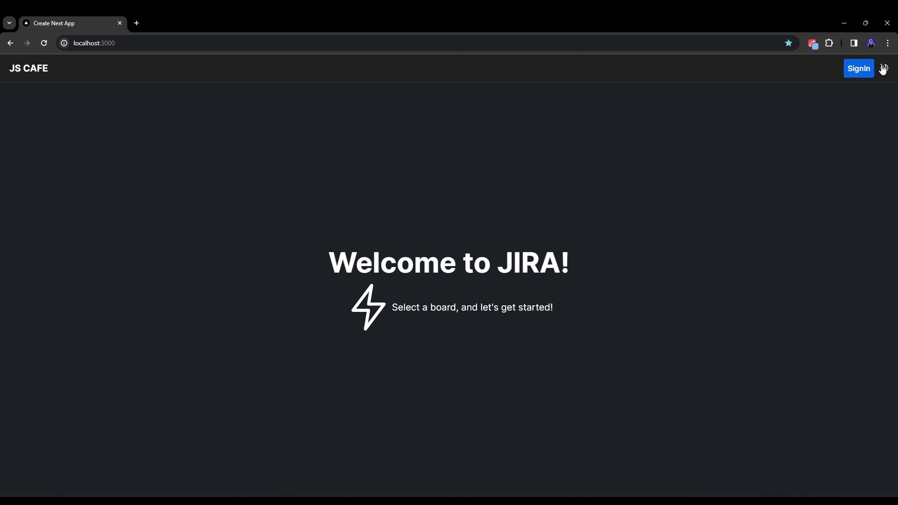
left_click(857, 69)
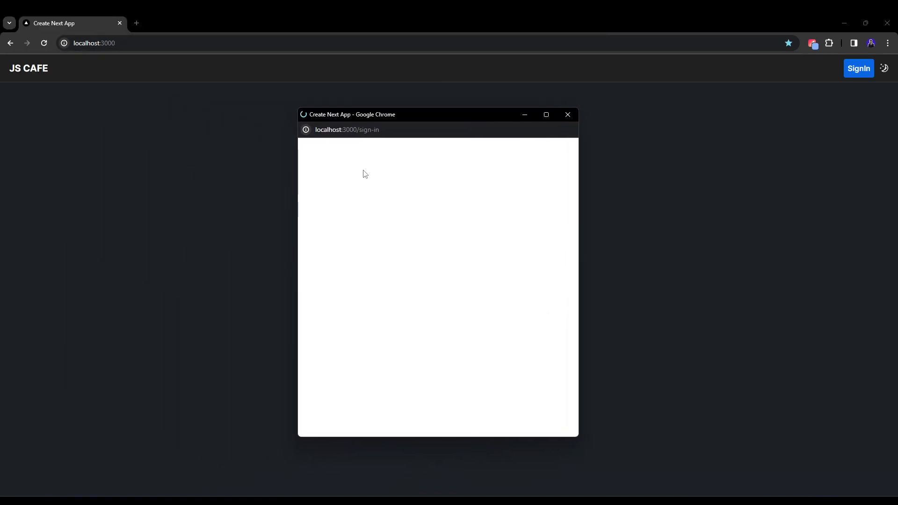
left_click(566, 115)
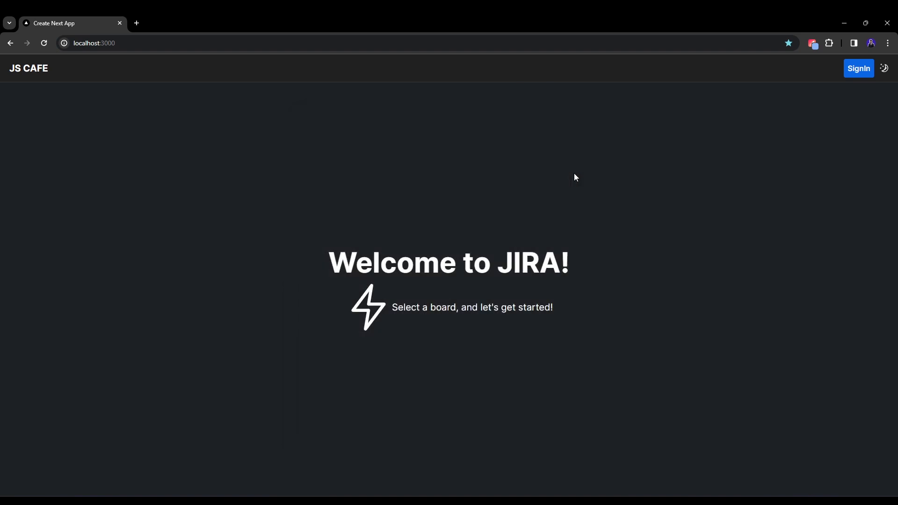
left_click(857, 69)
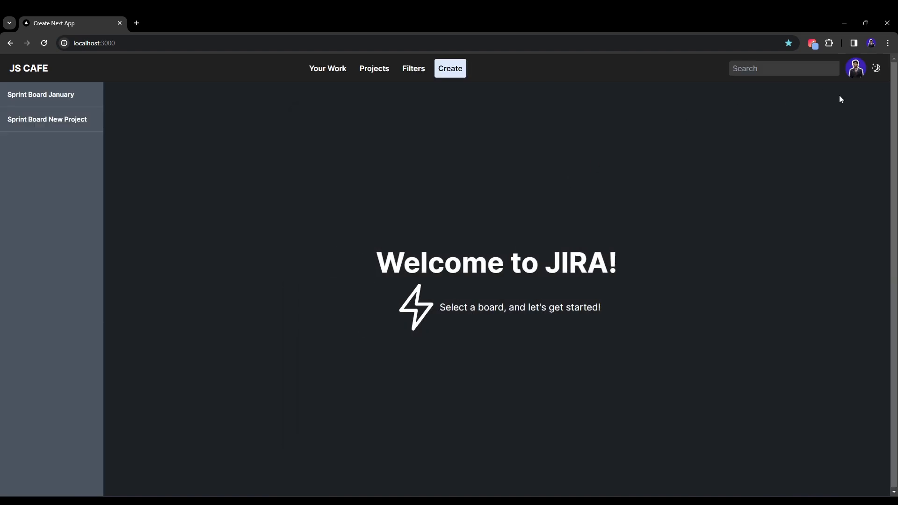
mouse_move(806, 107)
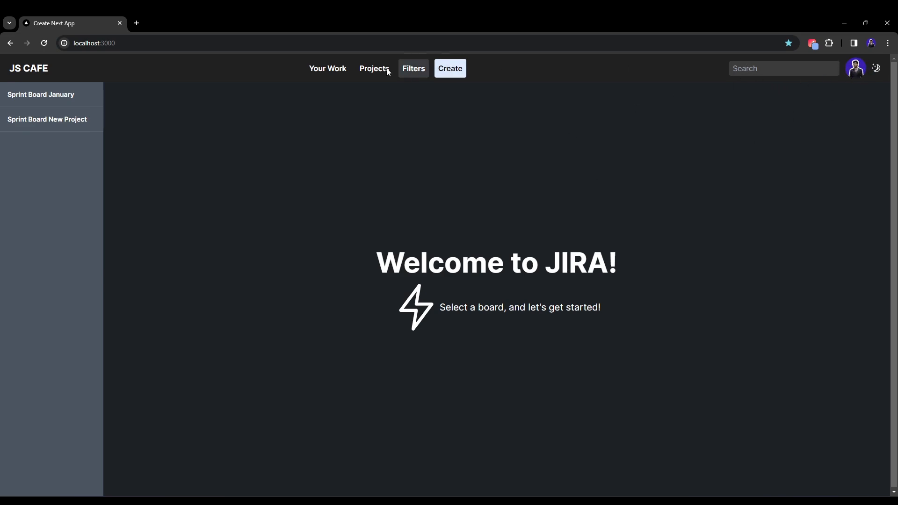
mouse_move(450, 68)
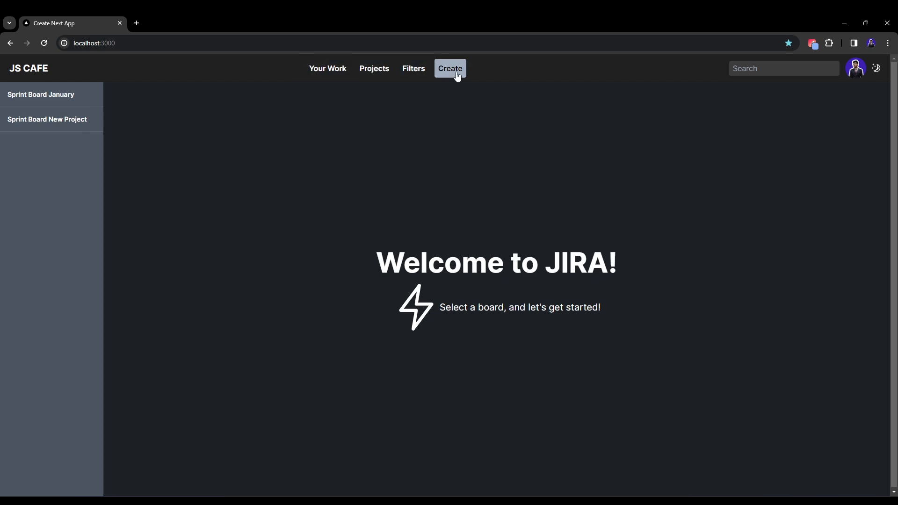
mouse_move(286, 148)
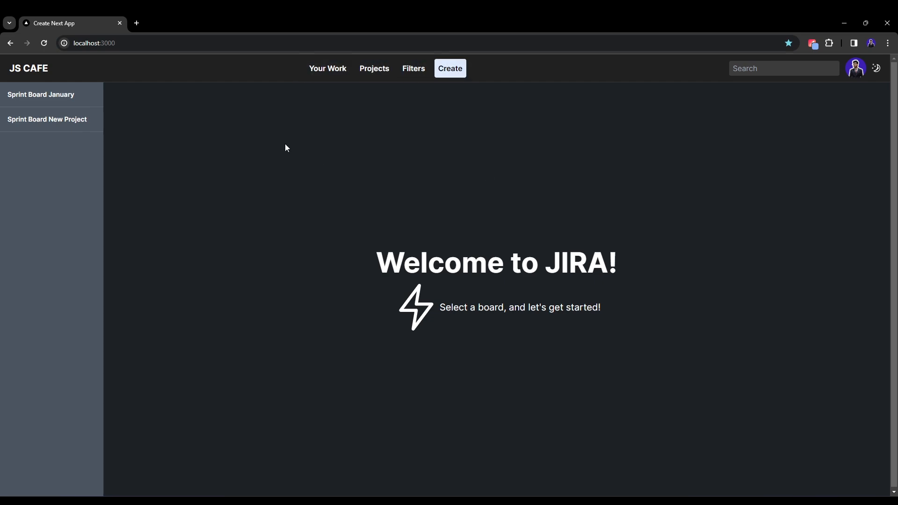
mouse_move(133, 136)
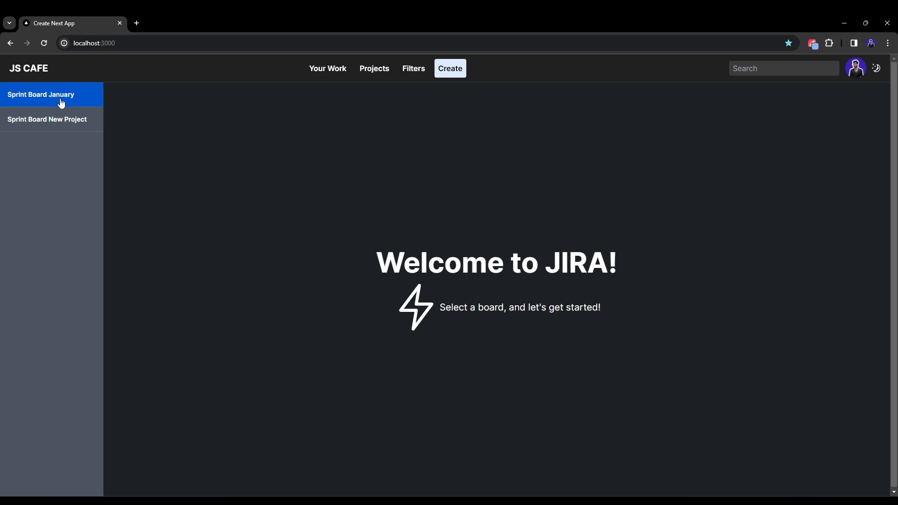
Open Sprint Board January and drag 'Fix home page' from TODO into DONE.
left_click(40, 95)
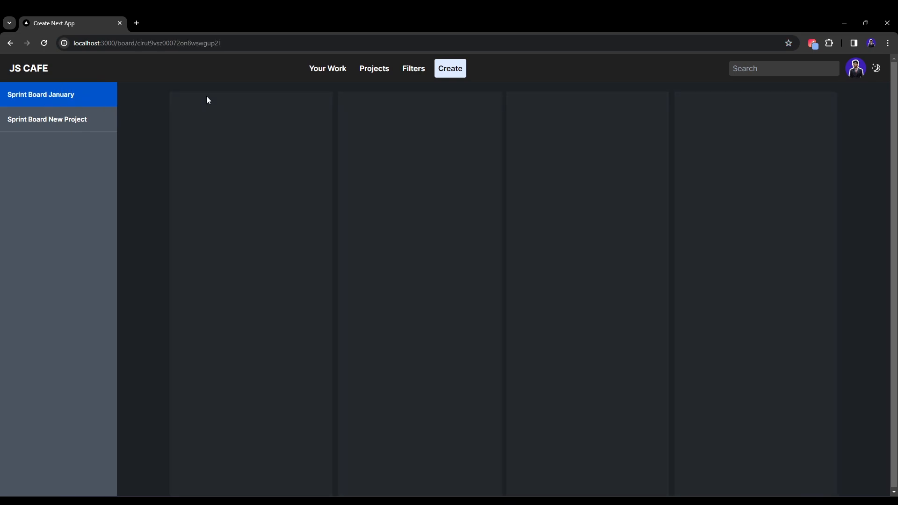
mouse_move(819, 271)
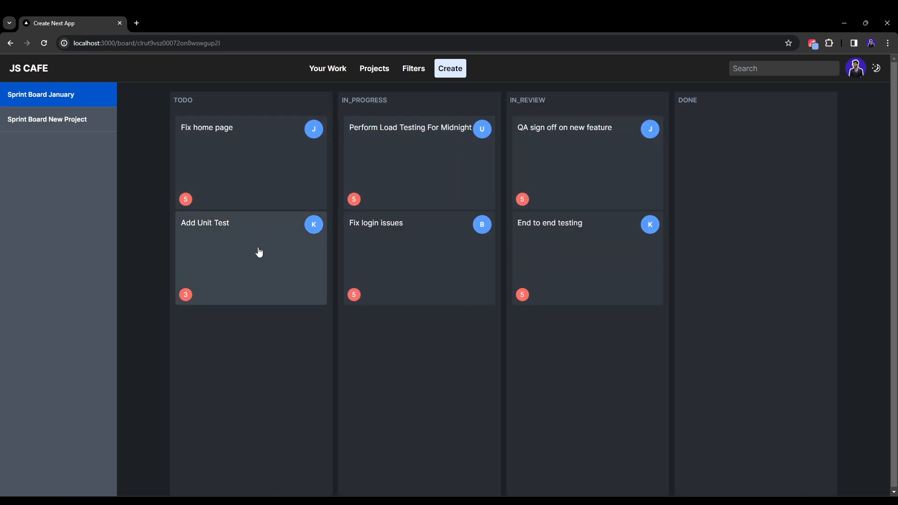
mouse_move(470, 103)
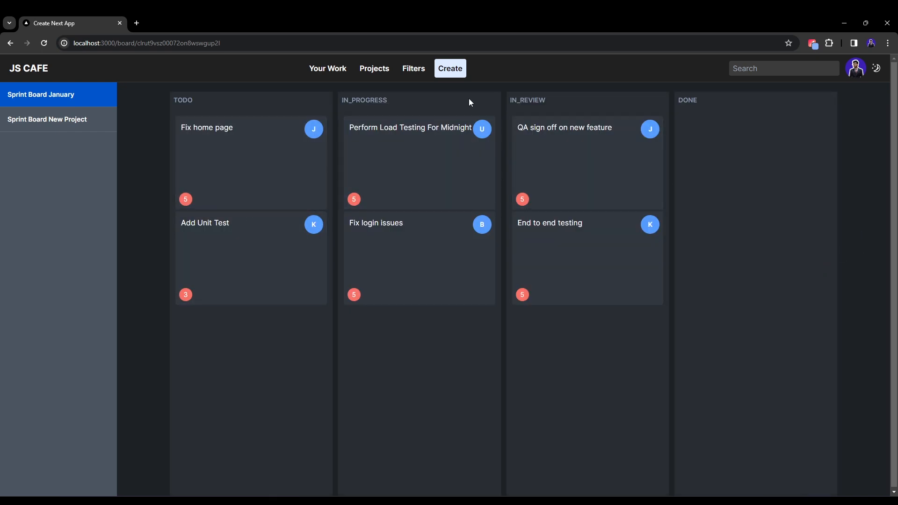
mouse_move(280, 197)
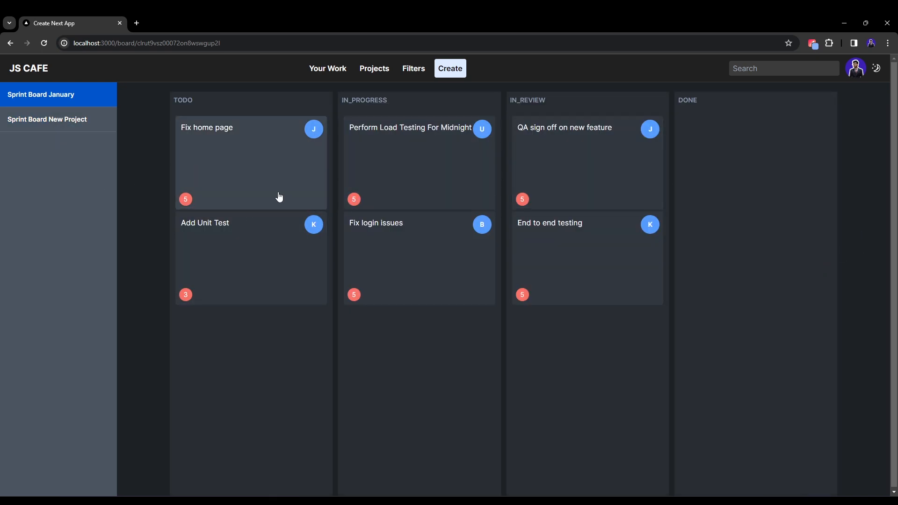
mouse_move(274, 166)
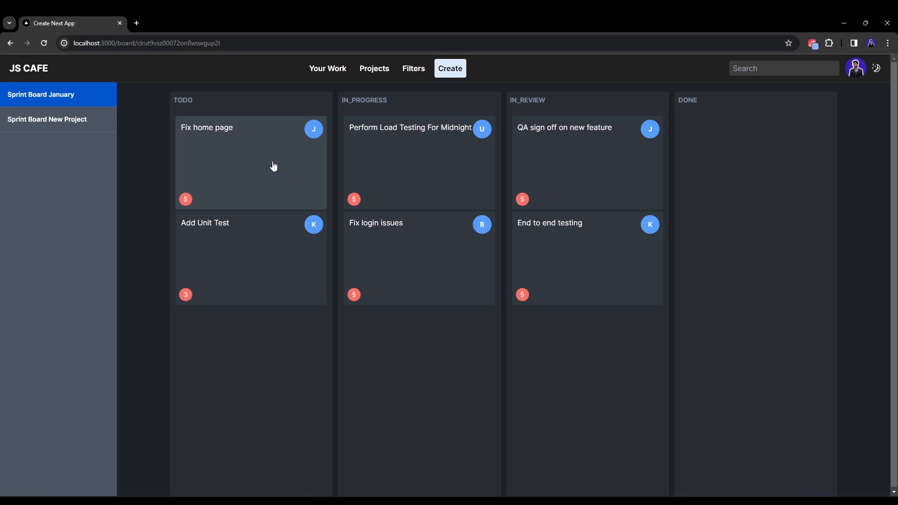
mouse_move(563, 102)
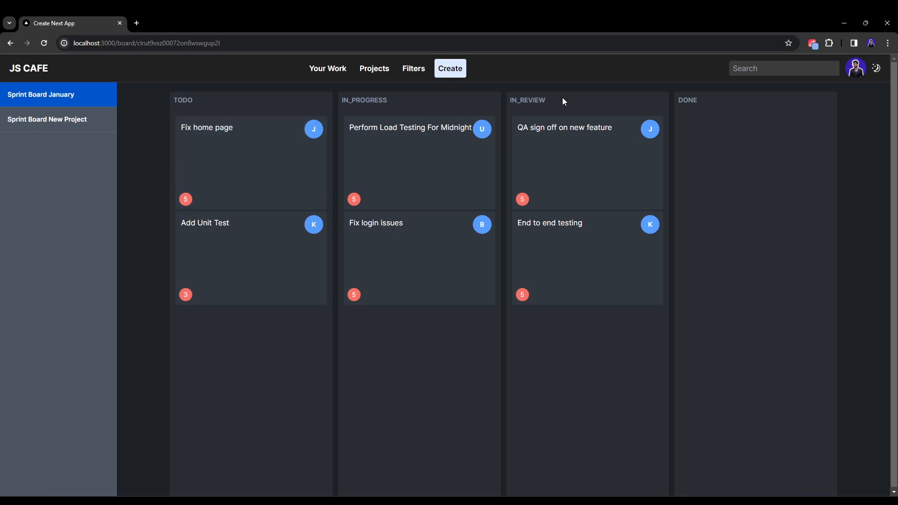
mouse_move(174, 106)
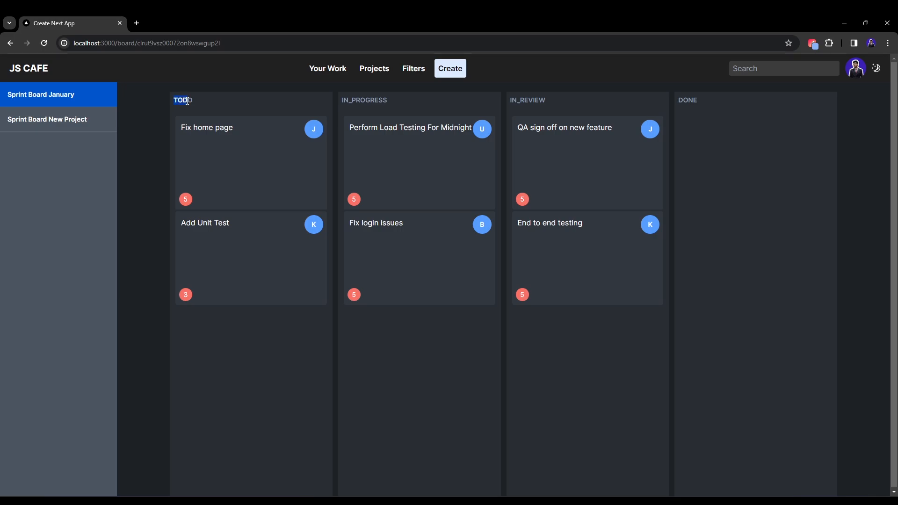
mouse_move(689, 109)
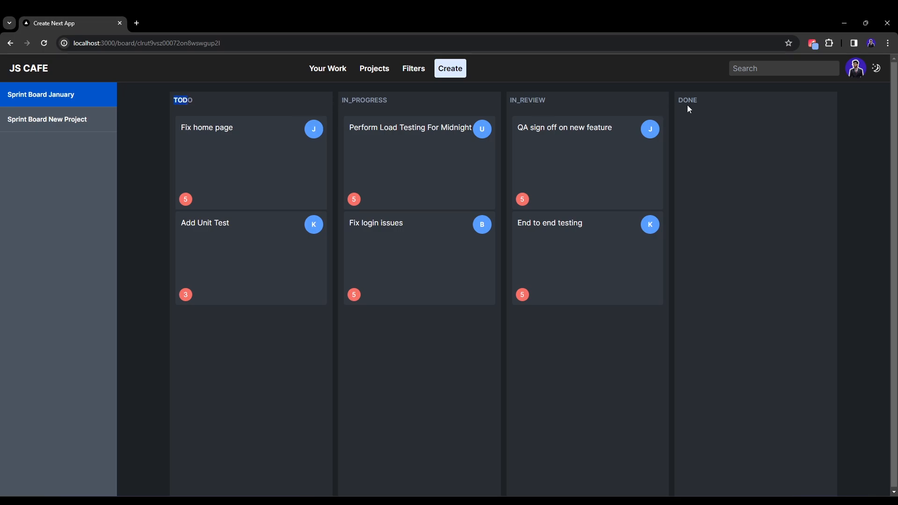
mouse_move(272, 103)
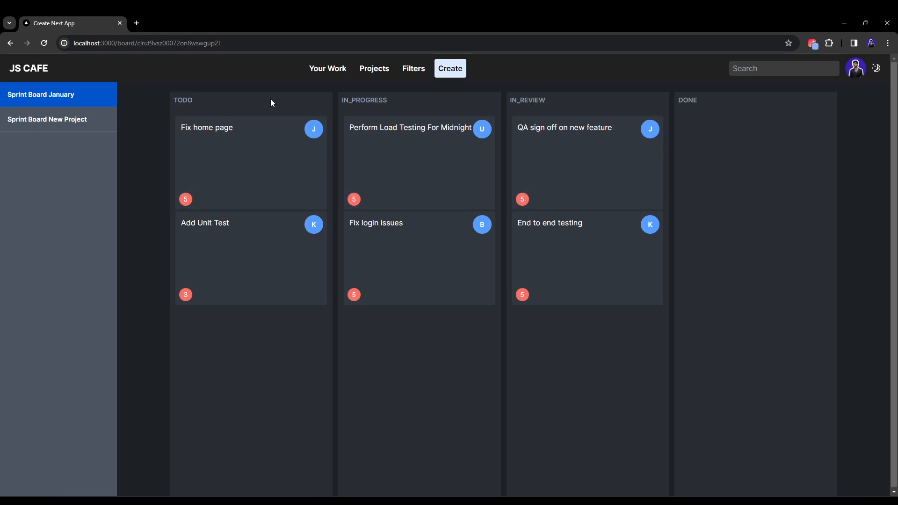
left_click(238, 155)
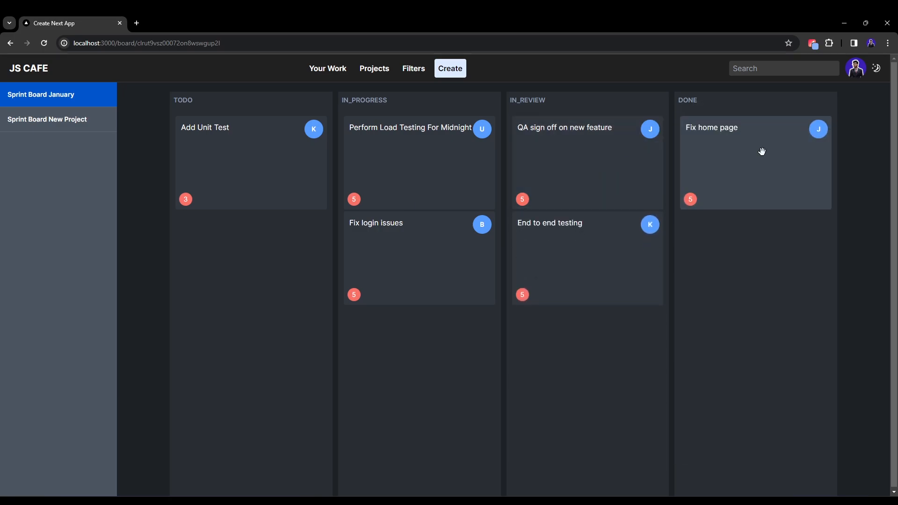
mouse_move(766, 154)
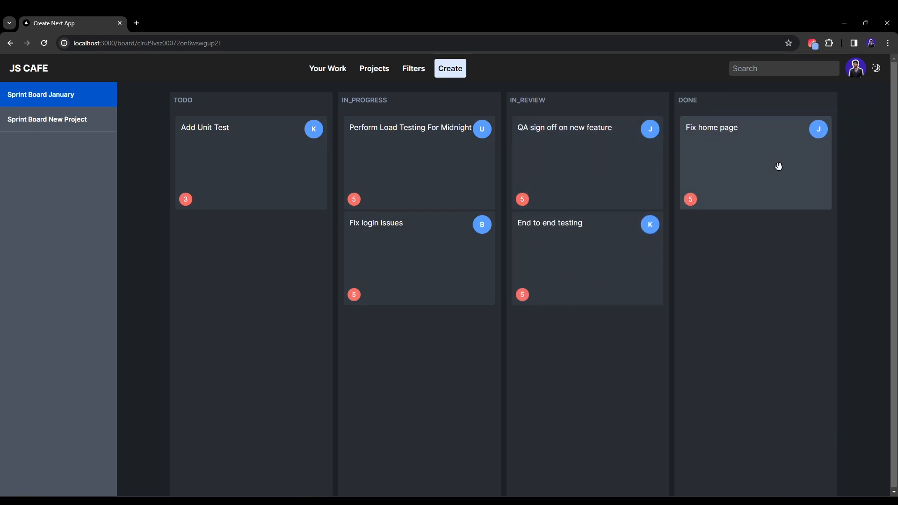
mouse_move(840, 159)
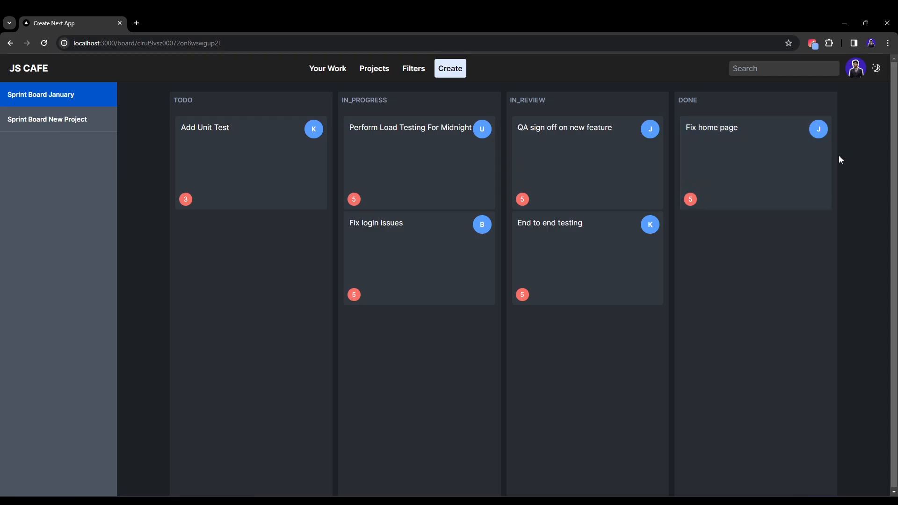
mouse_move(737, 365)
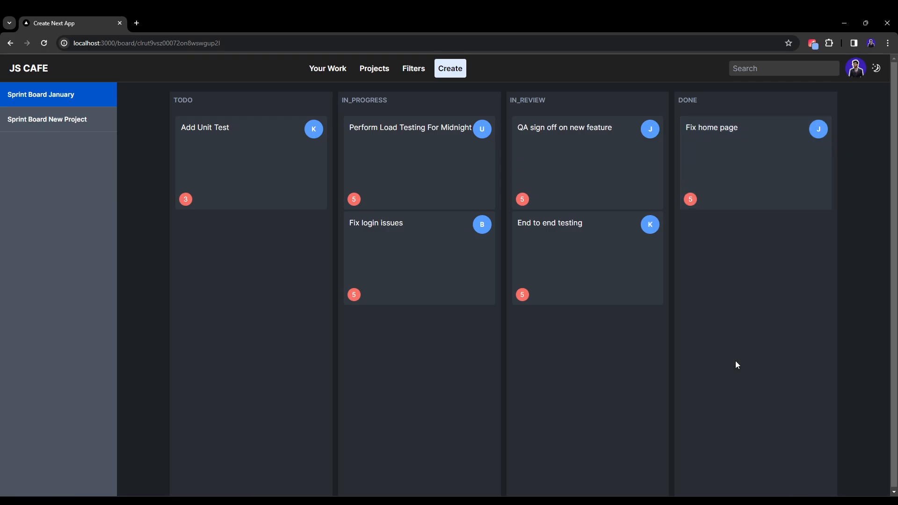
Preview the board in iPhone 14 Pro Max layout and reselect Sprint Board January from the menu.
key("F12")
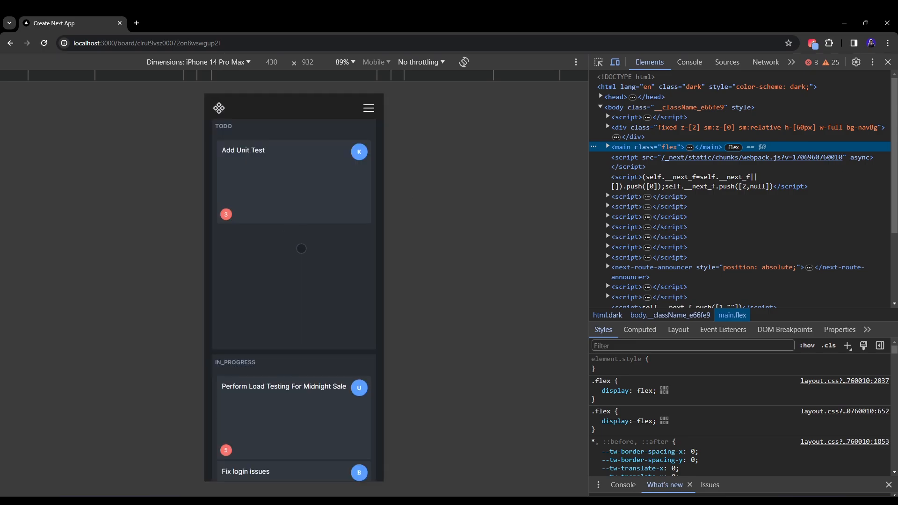
scroll("down", 3)
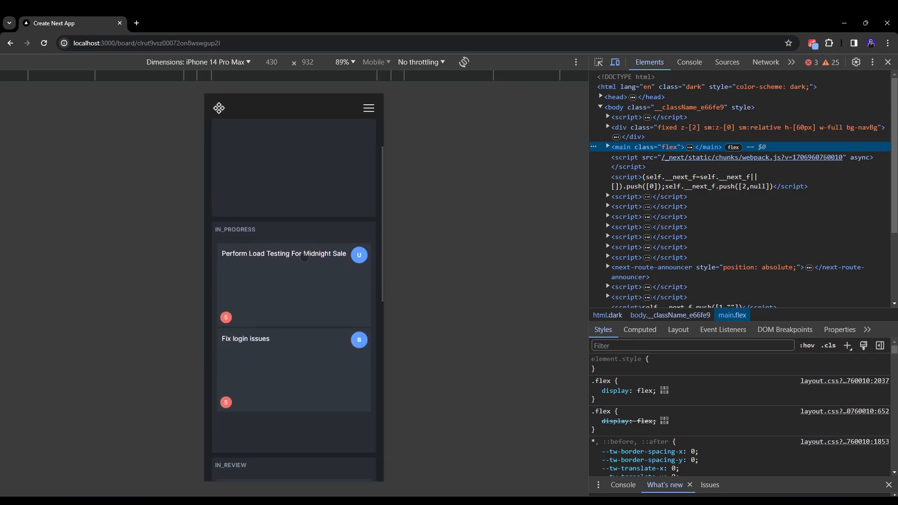
scroll("down", 3)
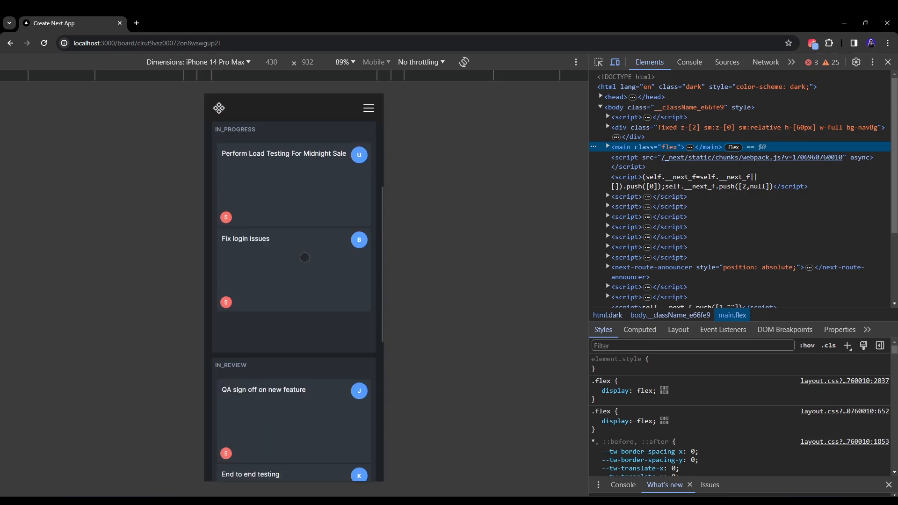
left_click(367, 108)
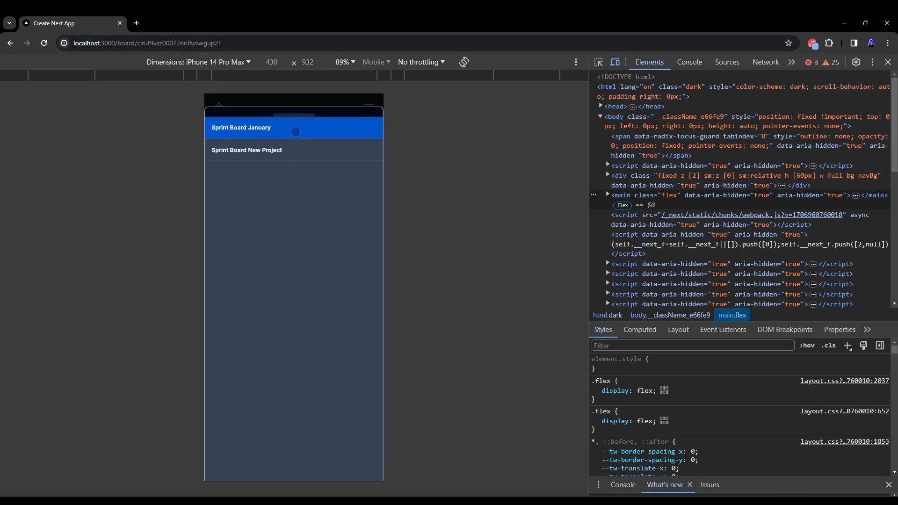
left_click(241, 128)
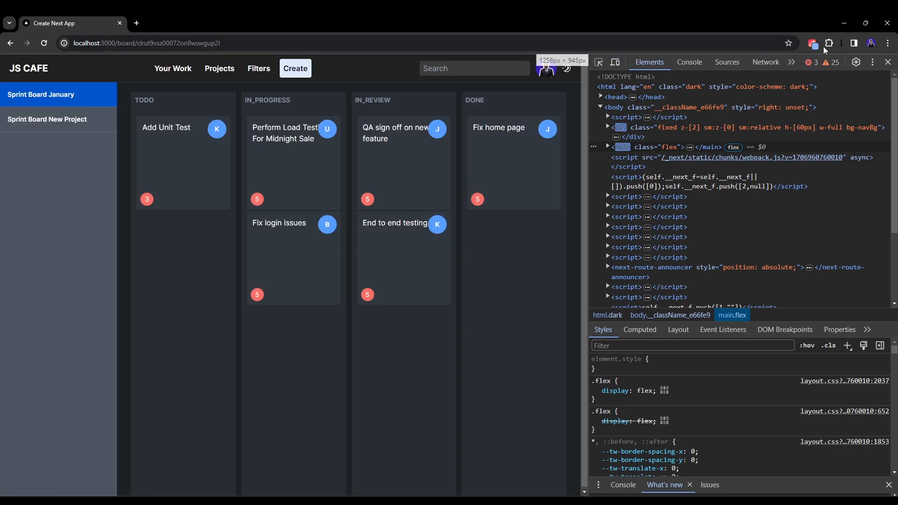
Close the DevTools panel so the four-column board returns to full width.
left_click(887, 62)
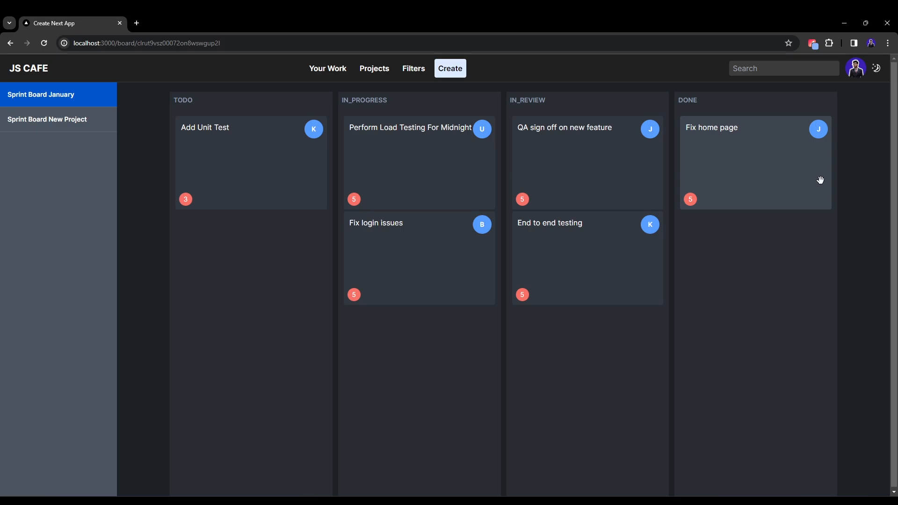
mouse_move(459, 55)
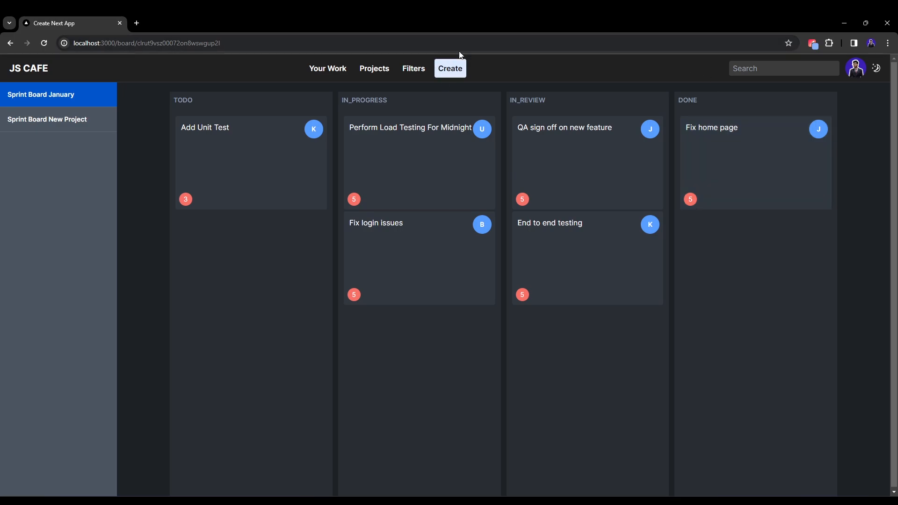
mouse_move(452, 69)
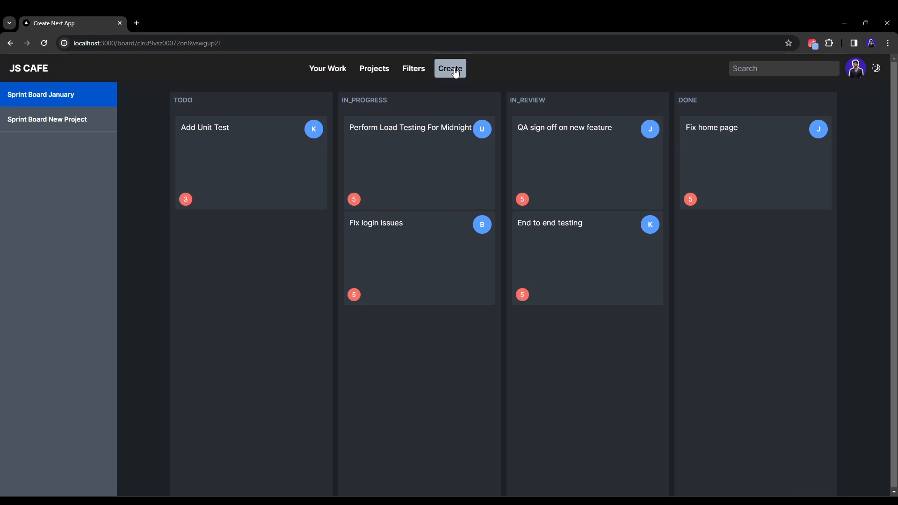
mouse_move(438, 186)
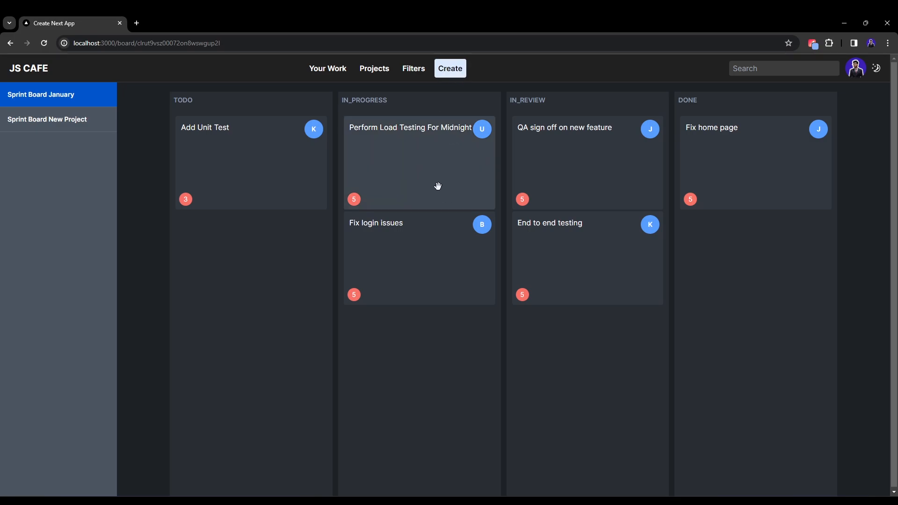
mouse_move(279, 164)
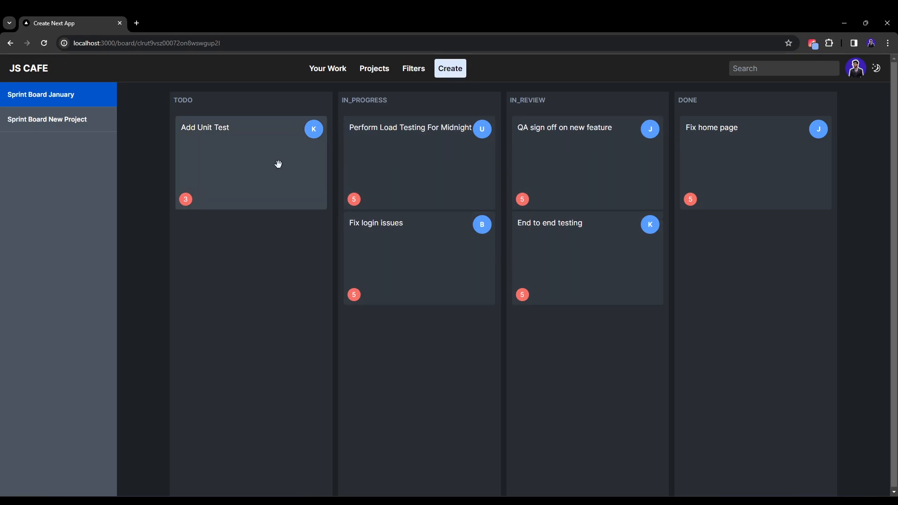
mouse_move(579, 243)
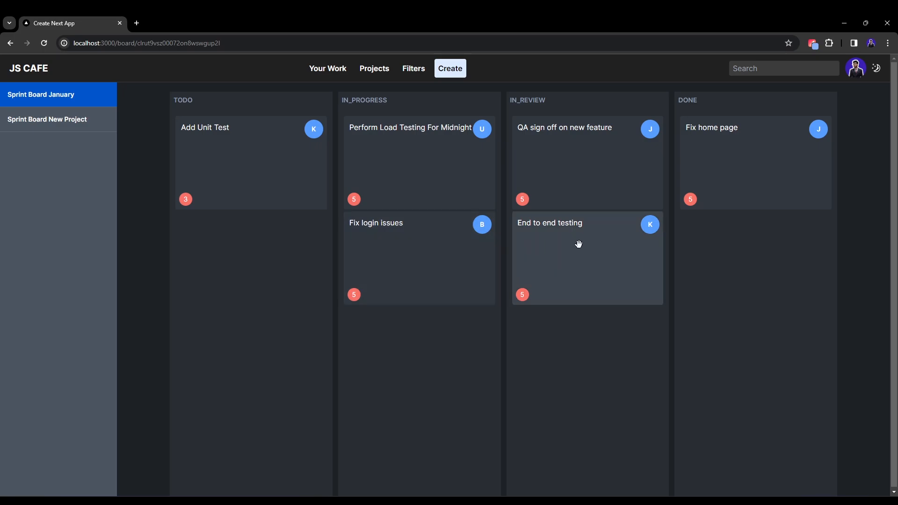